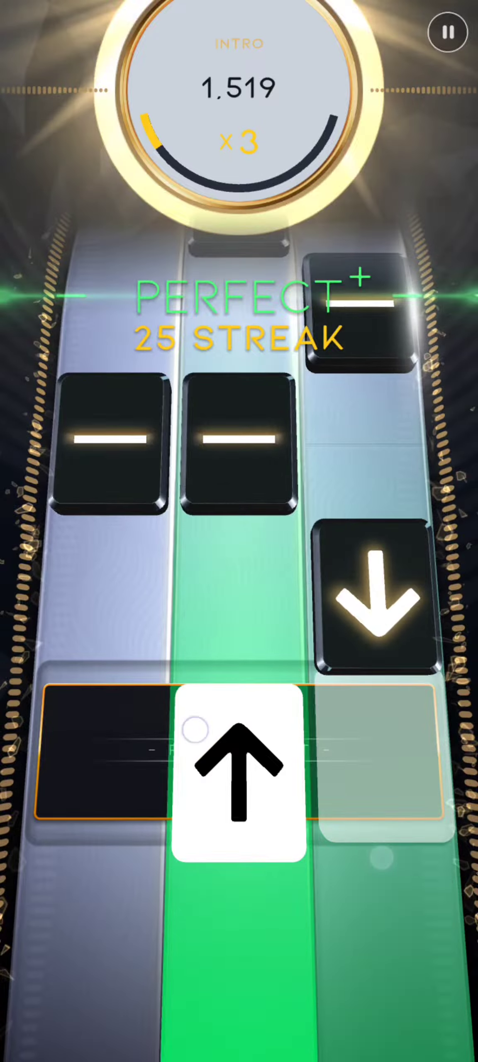
# Step: Hit the tiles perfectly through the intro into stage 3, reaching 30,014 at ×5
pyautogui.click(238, 768)
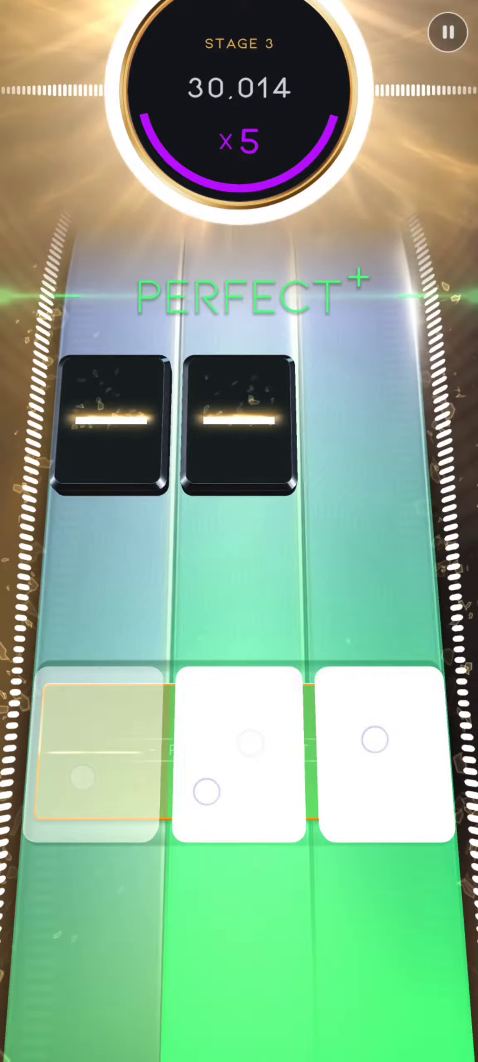
# Step: Keep hitting Perfect+ notes into the final stage, raising the score to 93,691 at ×5
pyautogui.click(238, 766)
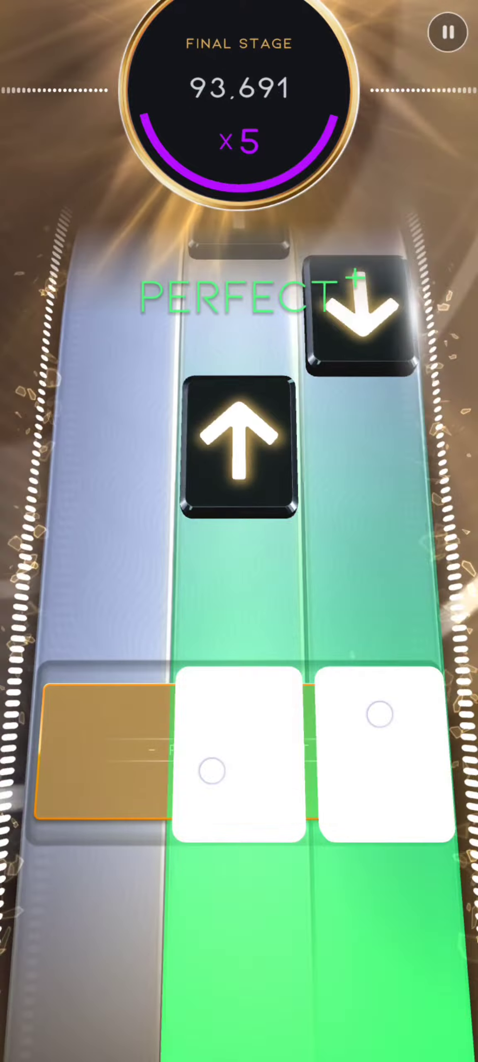
# Step: Hit the final notes and reach the Bang Bang Extreme results: 99,024, Platinum
pyautogui.click(377, 761)
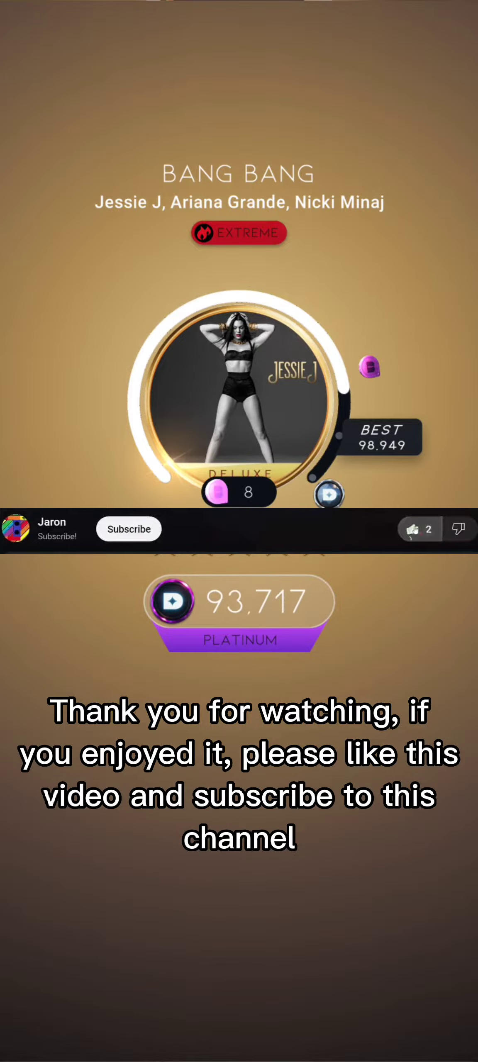
pyautogui.click(128, 529)
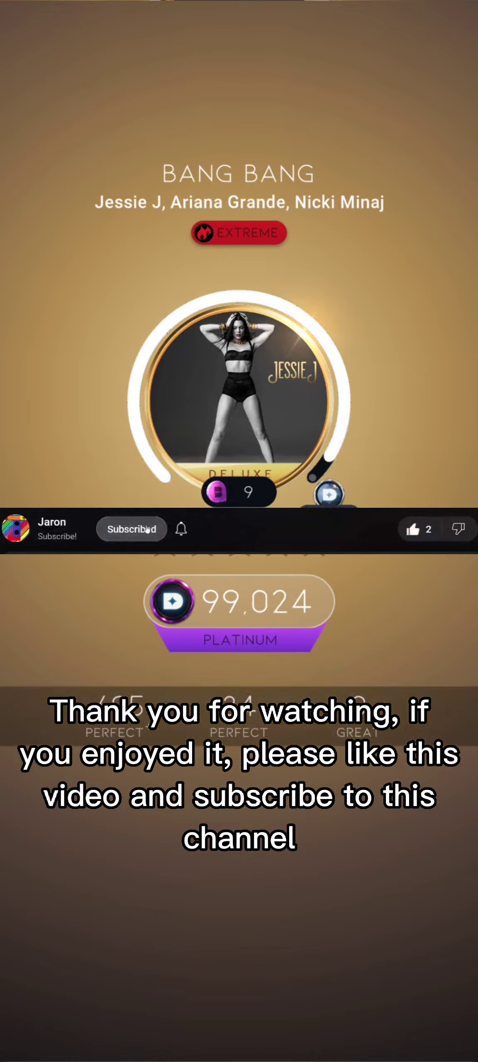